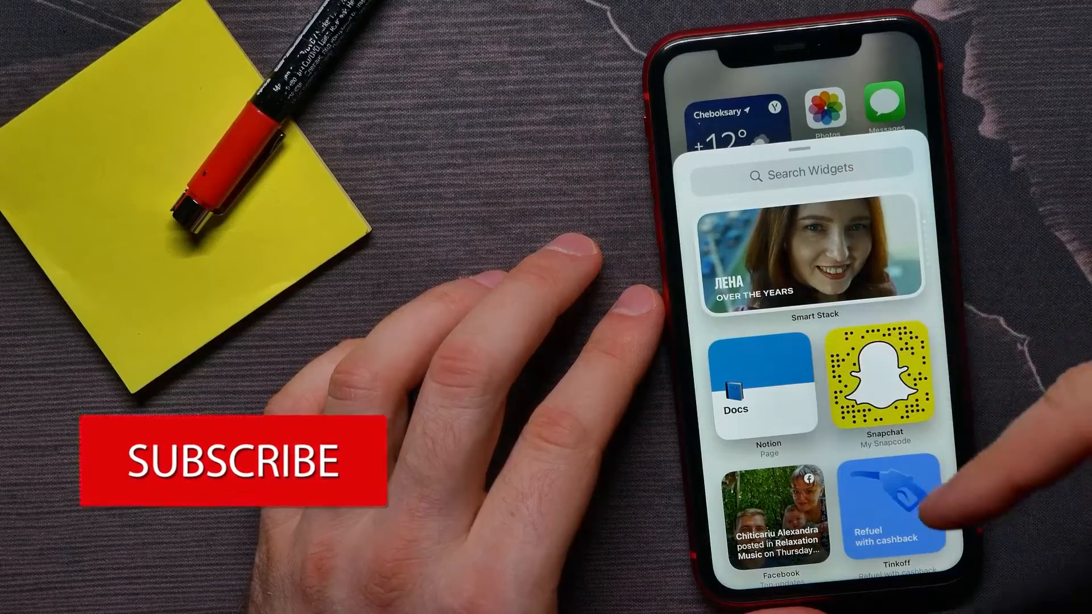
Scroll the widget list to Notes and add its Folder widget to the home screen
{"action": "scroll", "scroll_direction": "down", "scroll_amount": 3}
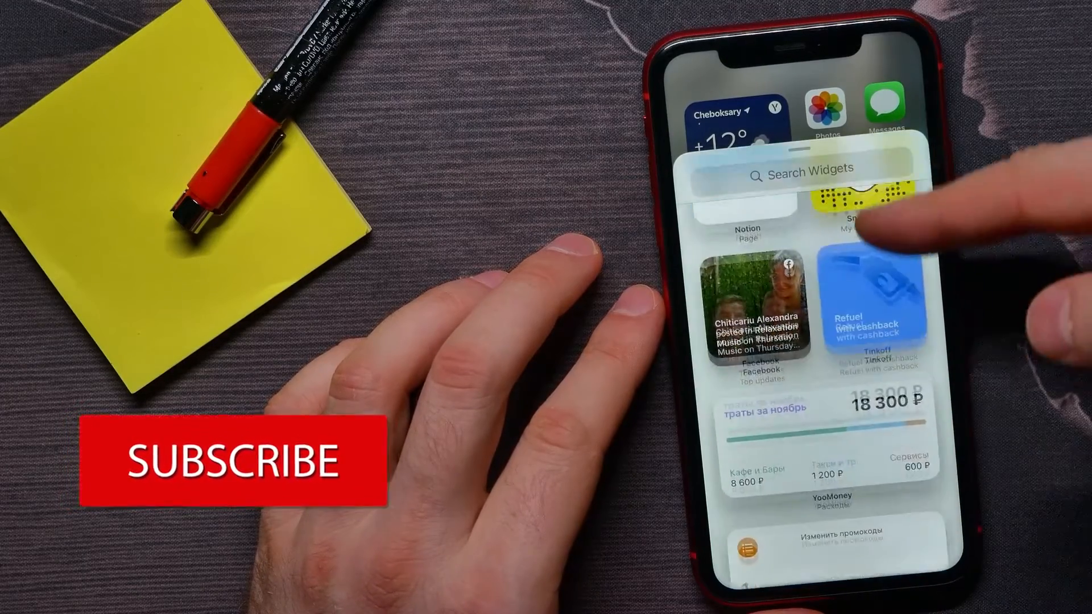
{"action": "scroll", "scroll_direction": "down", "scroll_amount": 3}
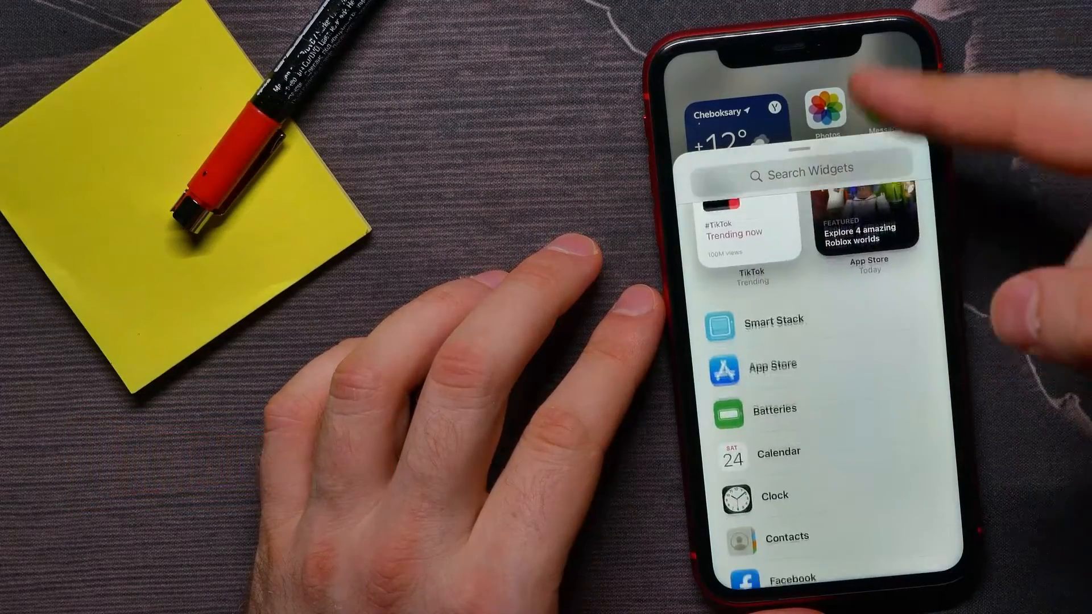
{"action": "scroll", "scroll_direction": "down", "scroll_amount": 3}
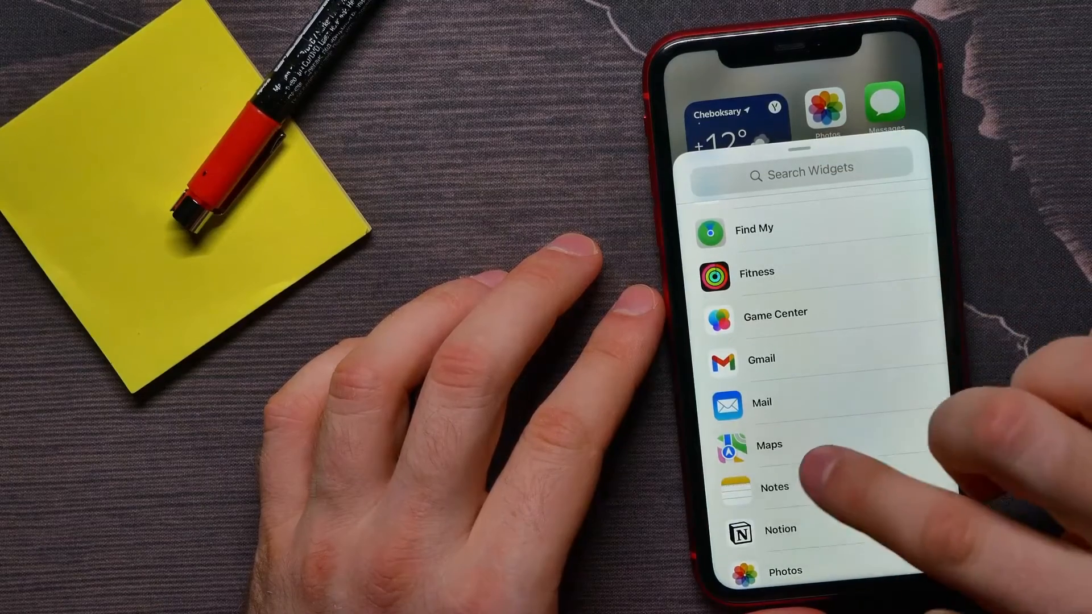
{"action": "left_click", "coordinate": [774, 487]}
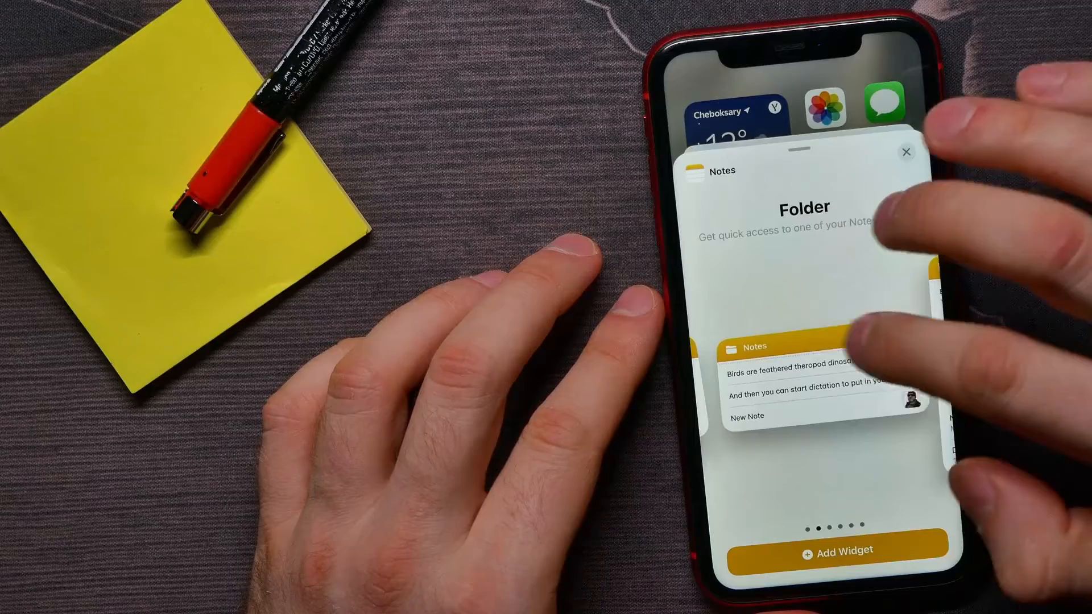
{"action": "left_click", "coordinate": [907, 152]}
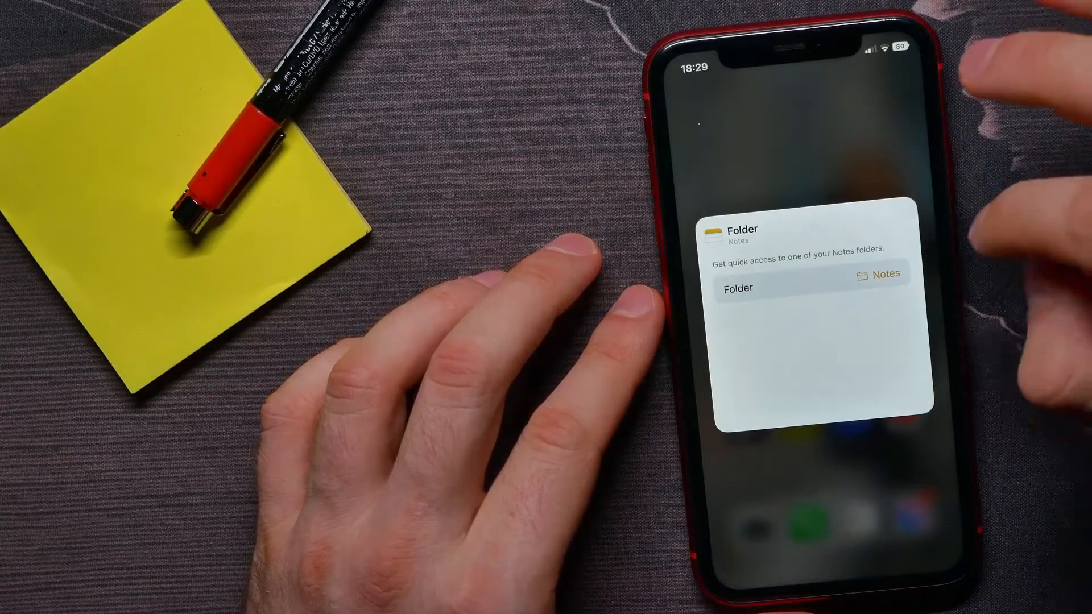
Open the Folder row to pick which folder (All iCloud, Notes, Test) the widget shows
{"action": "left_click", "coordinate": [882, 273]}
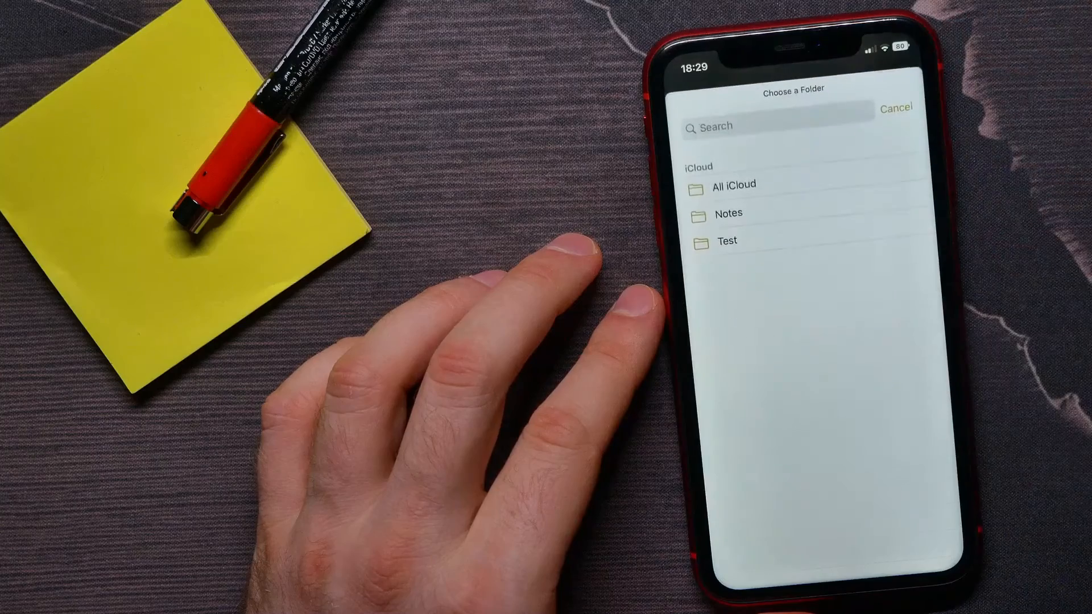